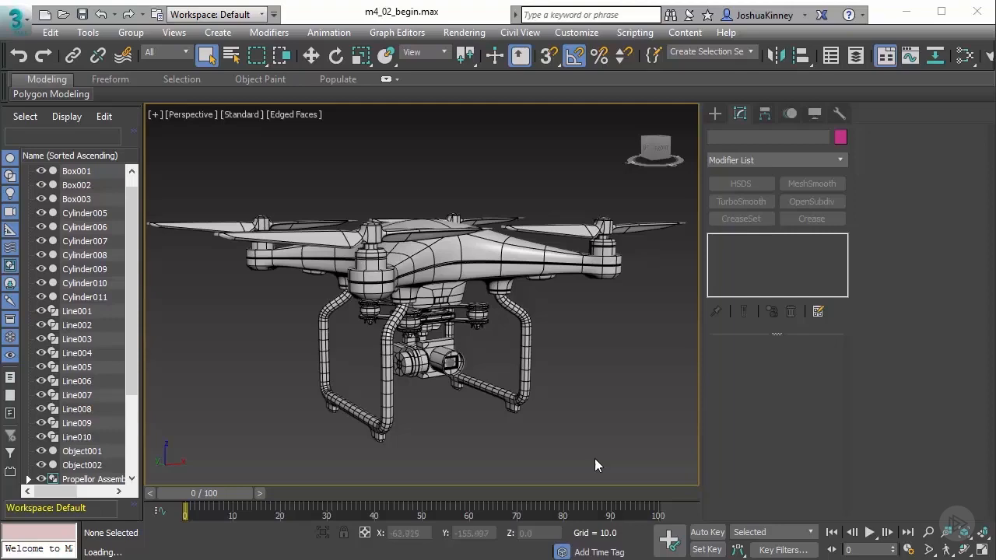
Step: Zoom in on the drone and select its main body, Box001
{"action": "left_click_drag", "start_coordinate": [597, 466], "coordinate": [591, 344]}
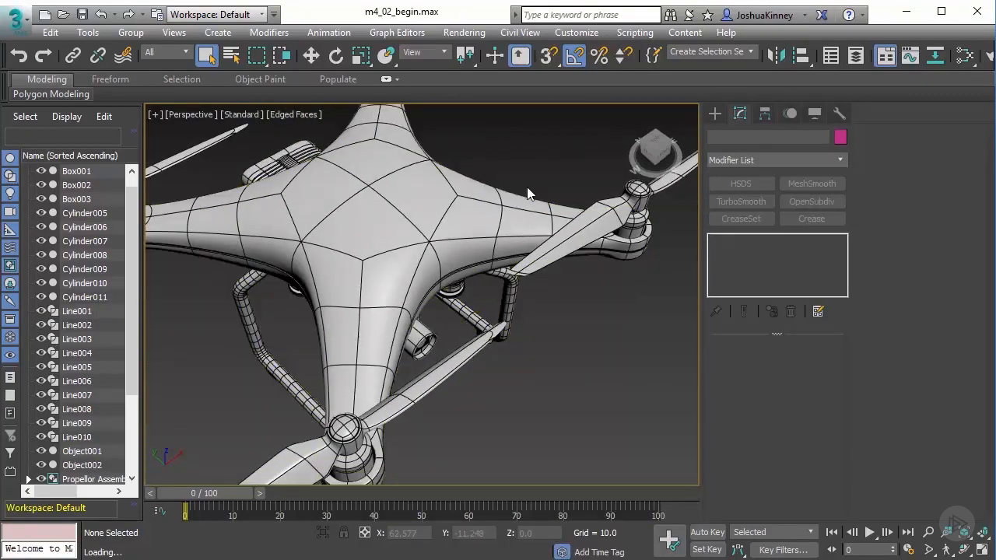
{"action": "left_click", "coordinate": [506, 218]}
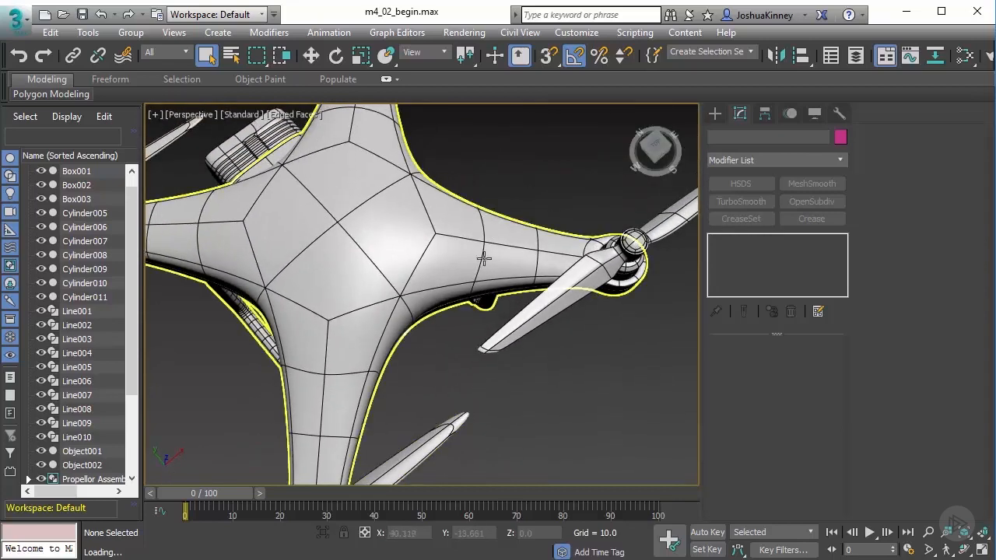
{"action": "mouse_move", "coordinate": [490, 209]}
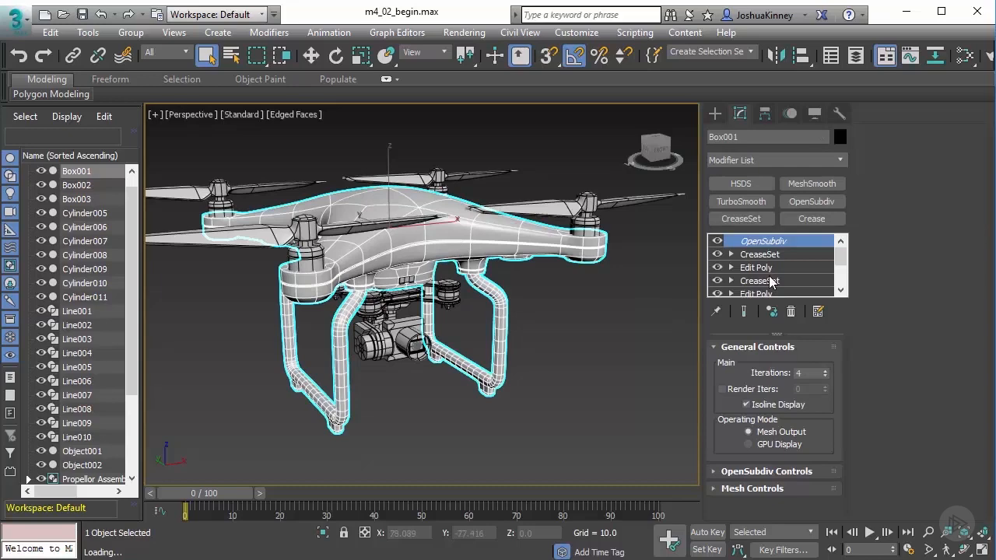
Step: Add an Unwrap UVW modifier above Edit Poly on the drone body Box001
{"action": "left_click", "coordinate": [756, 268]}
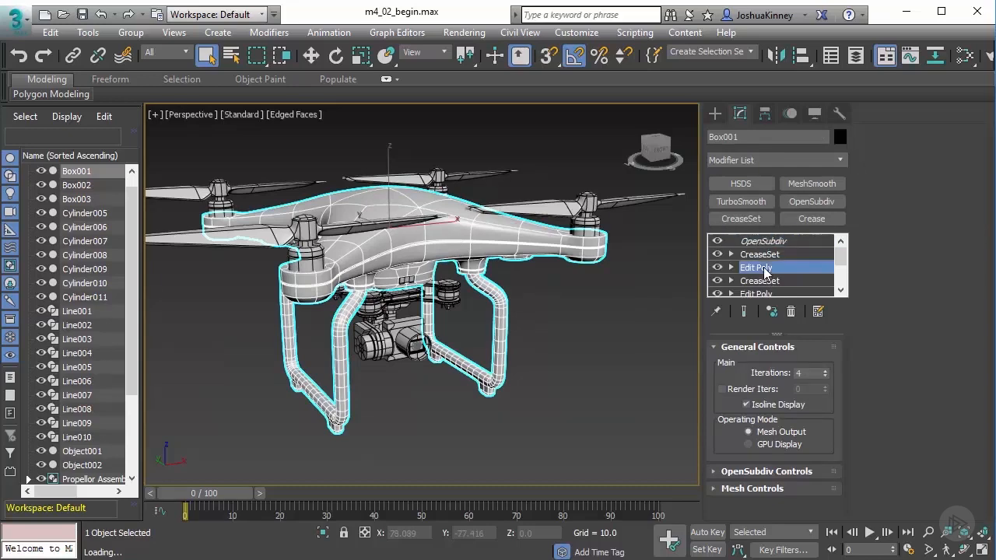
{"action": "left_click", "coordinate": [756, 268]}
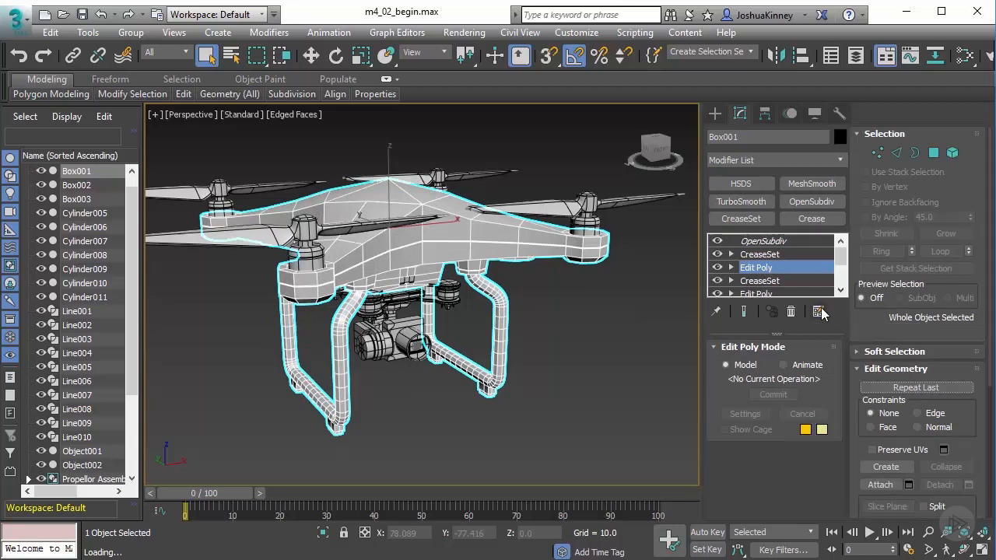
{"action": "left_click", "coordinate": [819, 312]}
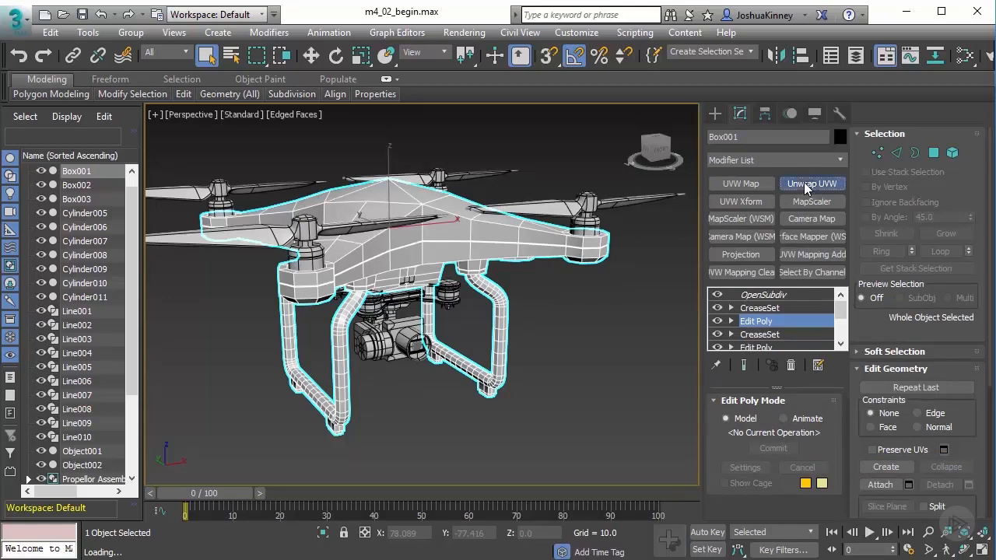
{"action": "left_click", "coordinate": [813, 183]}
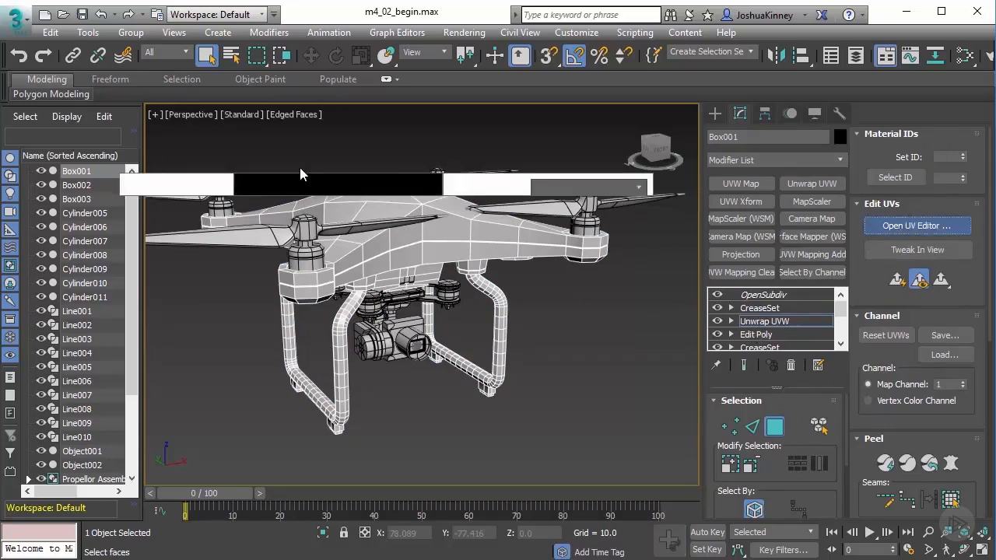
Step: Open the body's UVs in the Edit UVWs editor with the UV_Checker texture displayed
{"action": "left_click", "coordinate": [917, 226]}
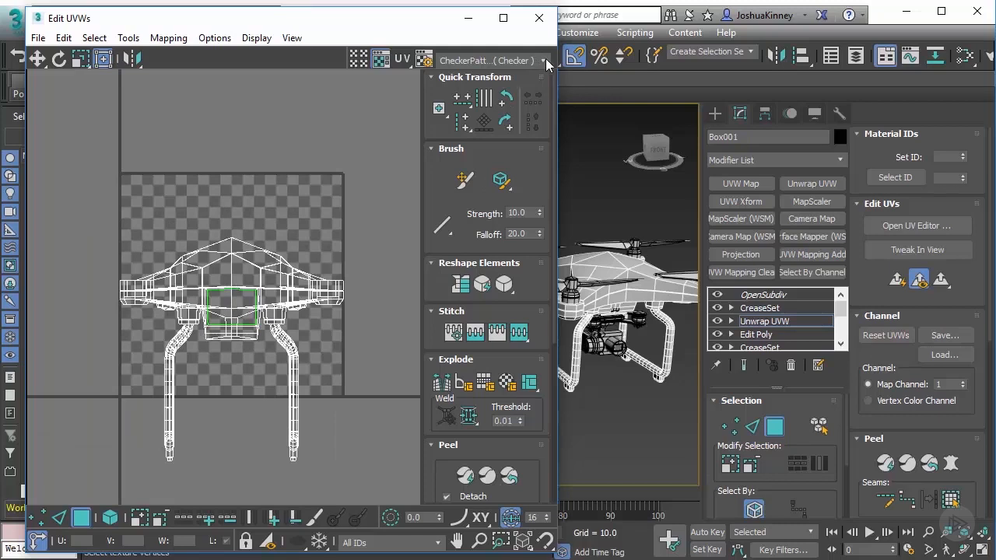
{"action": "left_click", "coordinate": [532, 59]}
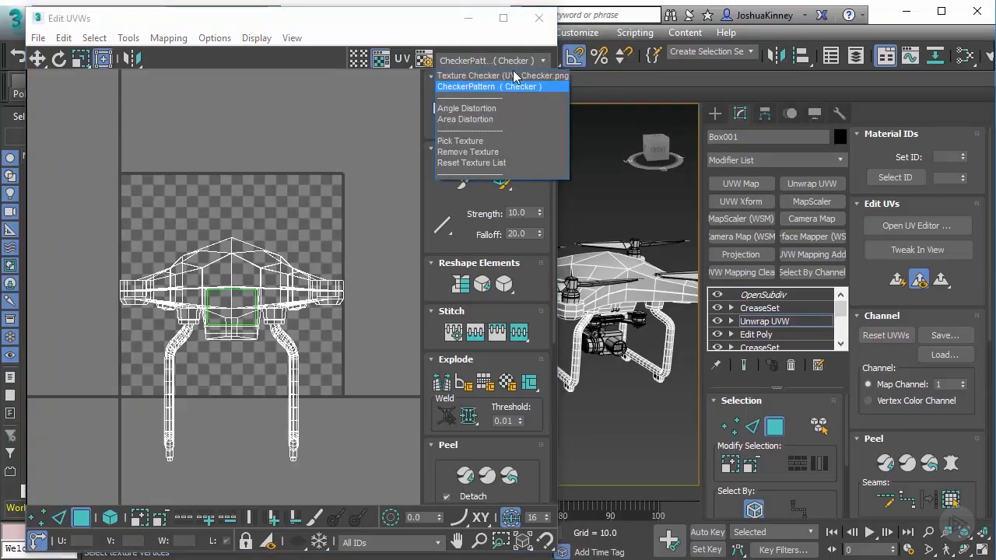
{"action": "mouse_move", "coordinate": [501, 74]}
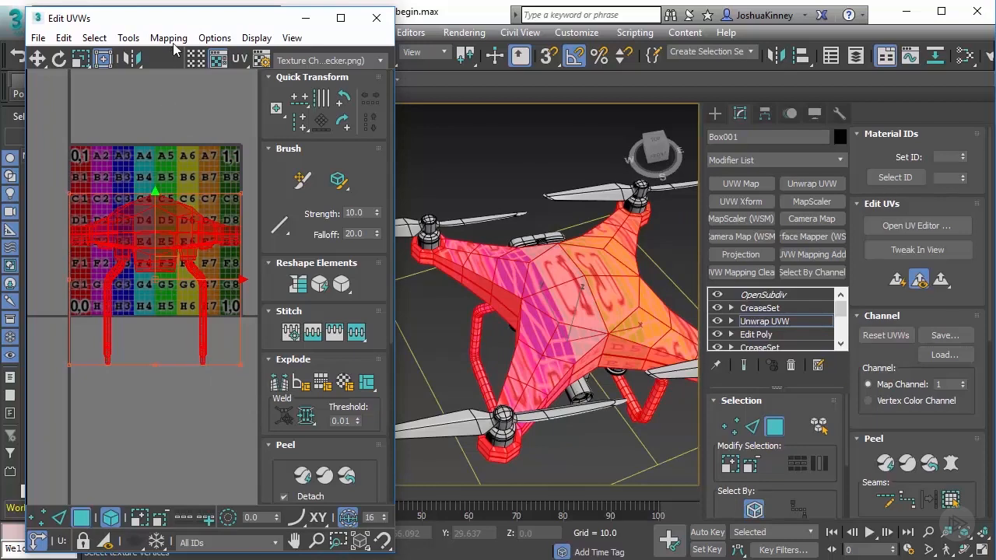
Step: Bring up Flatten Mapping for the body's faces with a 45° angle threshold and holes filled
{"action": "left_click", "coordinate": [168, 37]}
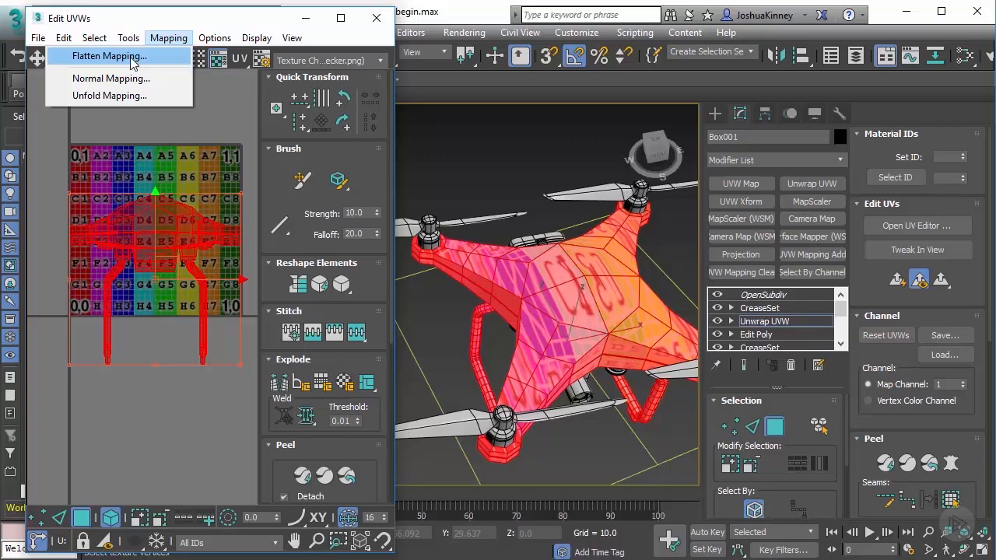
{"action": "left_click", "coordinate": [109, 56]}
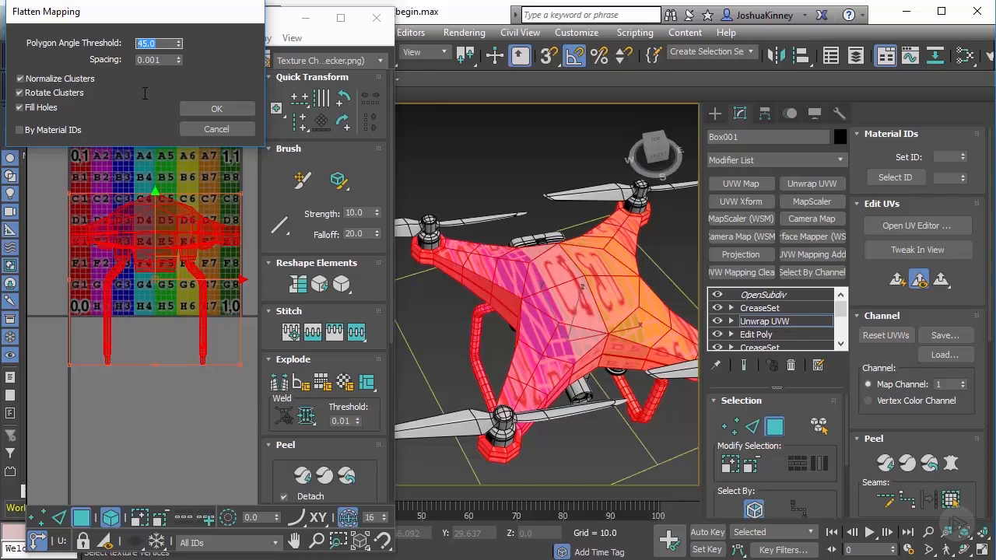
{"action": "left_click", "coordinate": [217, 109]}
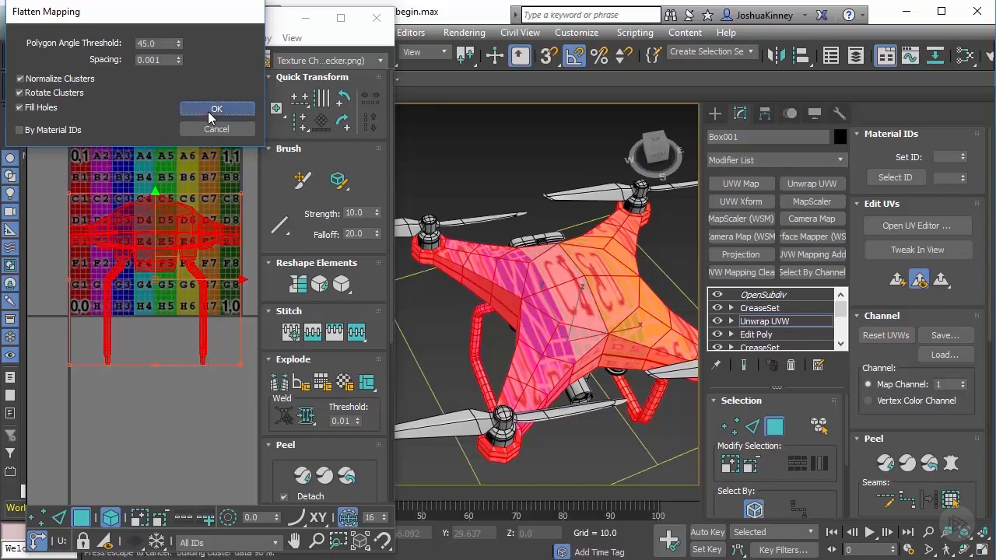
Step: Flatten-map the body's UVs into checkered clusters and close the UV editor
{"action": "left_click", "coordinate": [216, 109]}
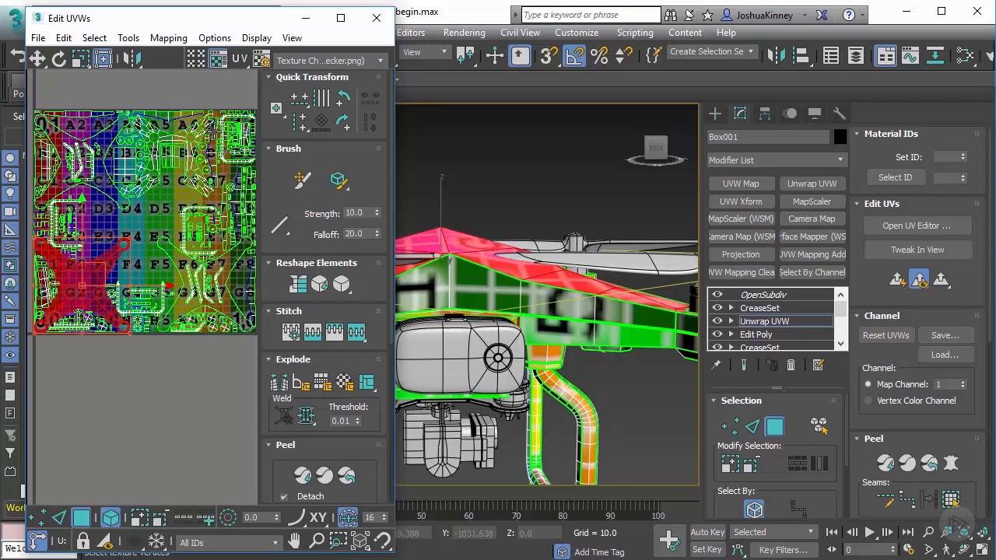
{"action": "mouse_move", "coordinate": [78, 289]}
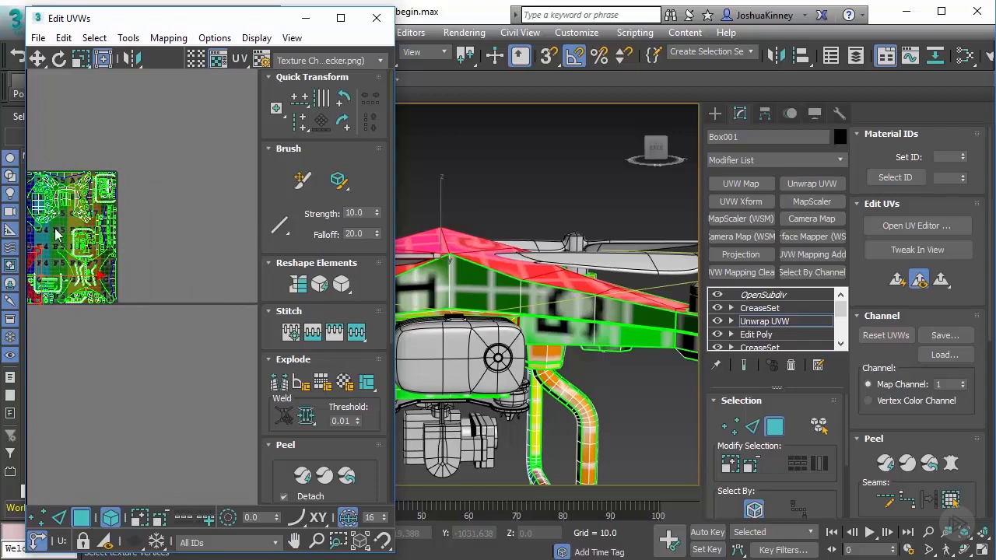
{"action": "mouse_move", "coordinate": [240, 262]}
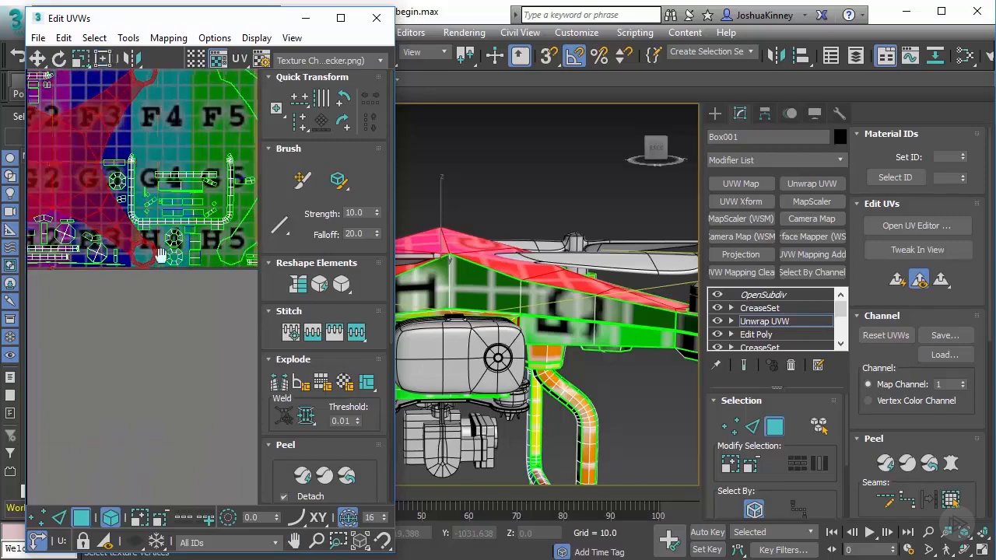
{"action": "left_click", "coordinate": [377, 17]}
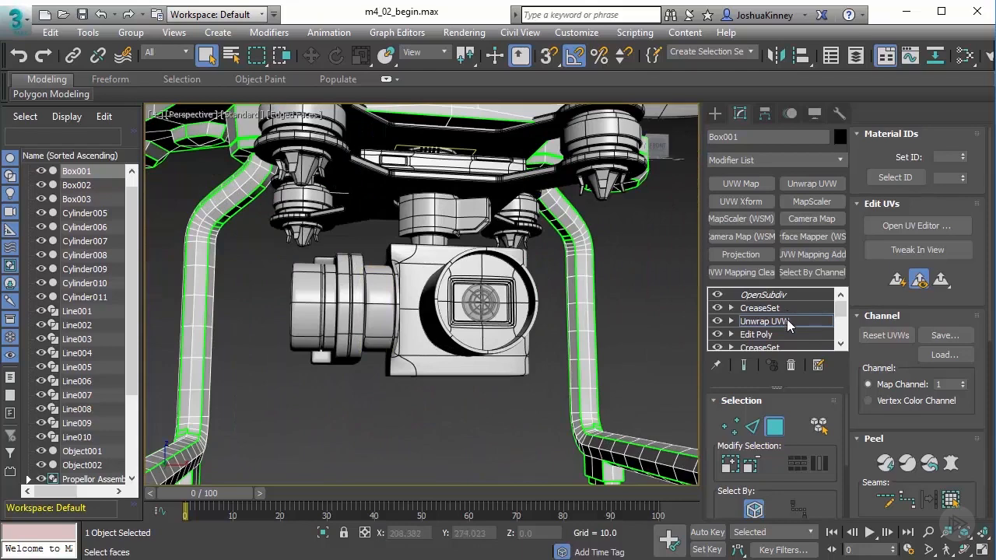
Step: Select the camera part Cylinder009 and add an Unwrap UVW modifier above its Editable Poly
{"action": "left_click", "coordinate": [766, 320]}
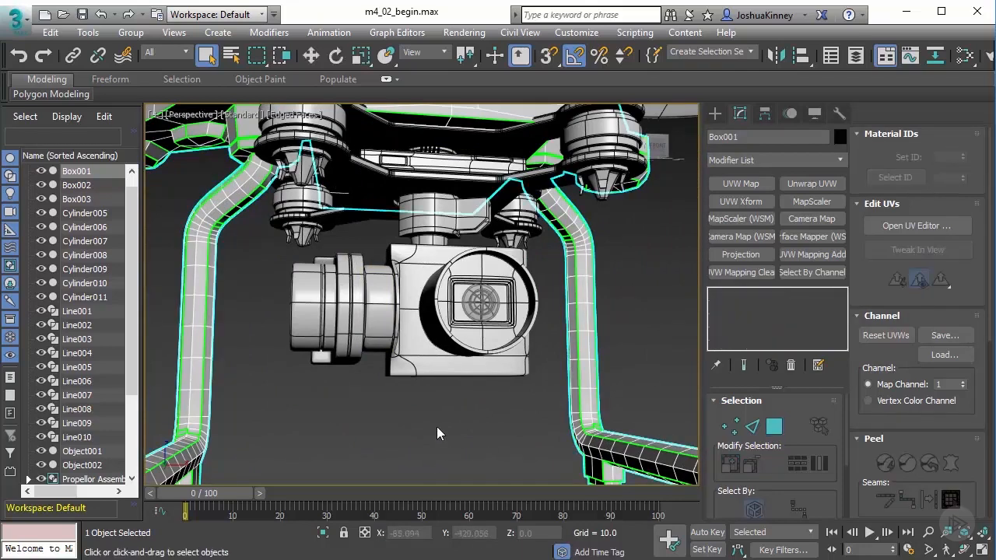
{"action": "mouse_move", "coordinate": [622, 169]}
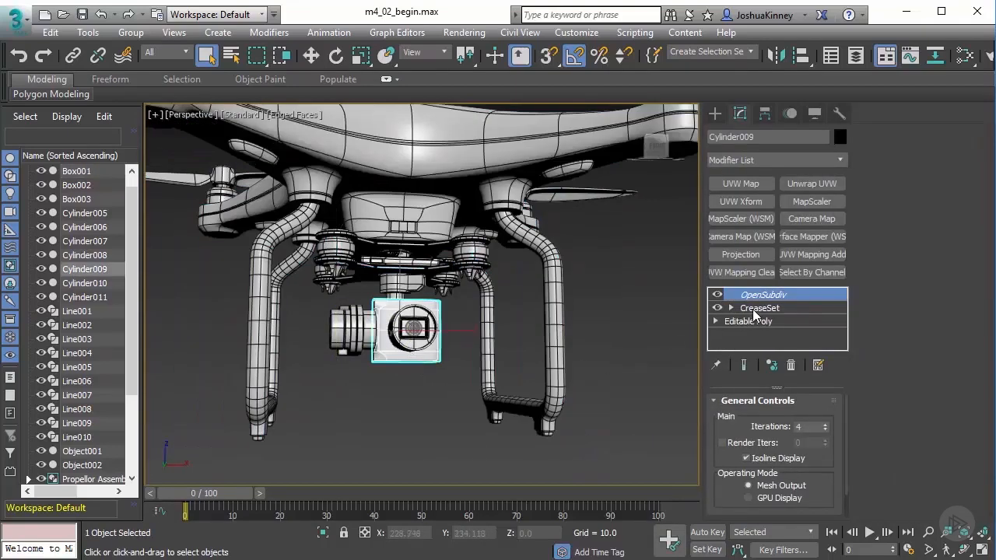
{"action": "left_click", "coordinate": [747, 321]}
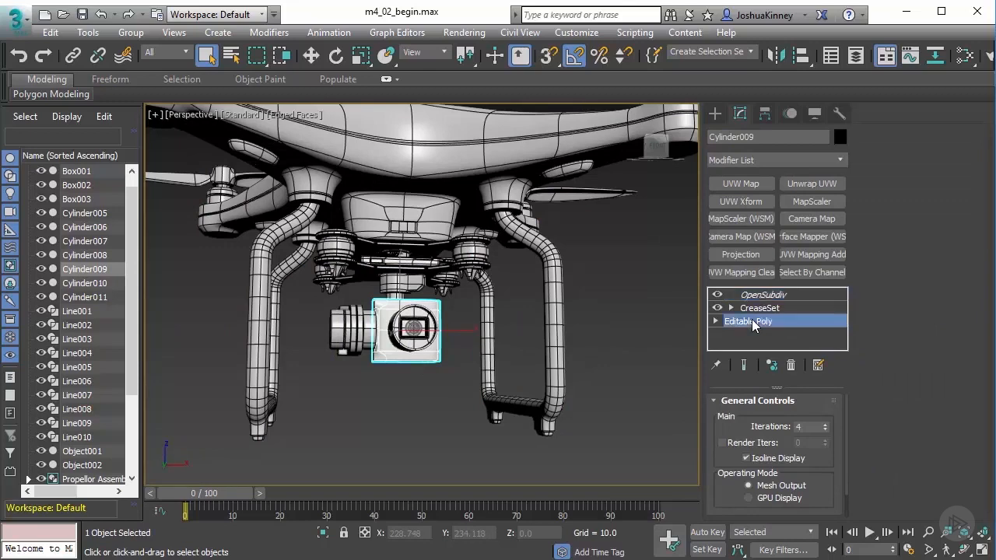
{"action": "left_click", "coordinate": [746, 320]}
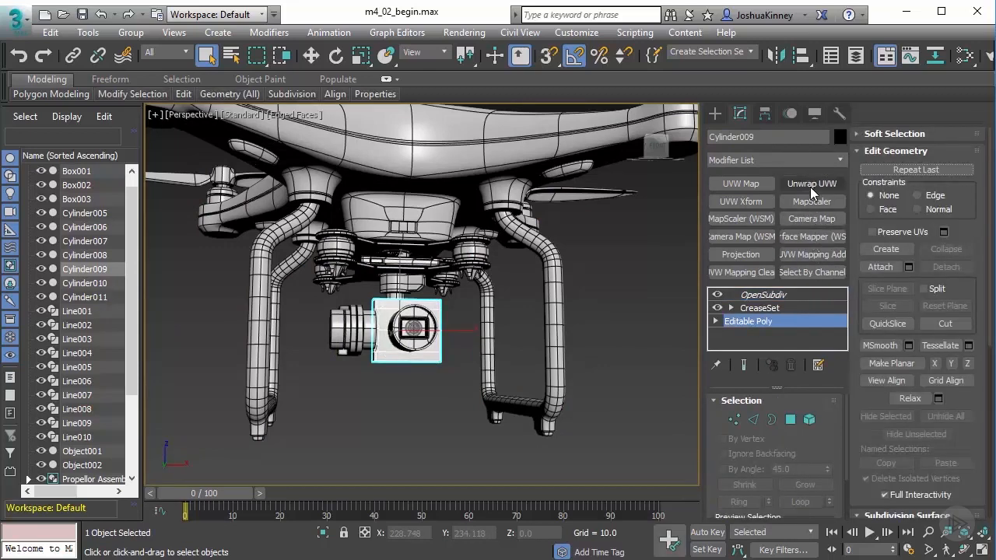
{"action": "left_click", "coordinate": [812, 183]}
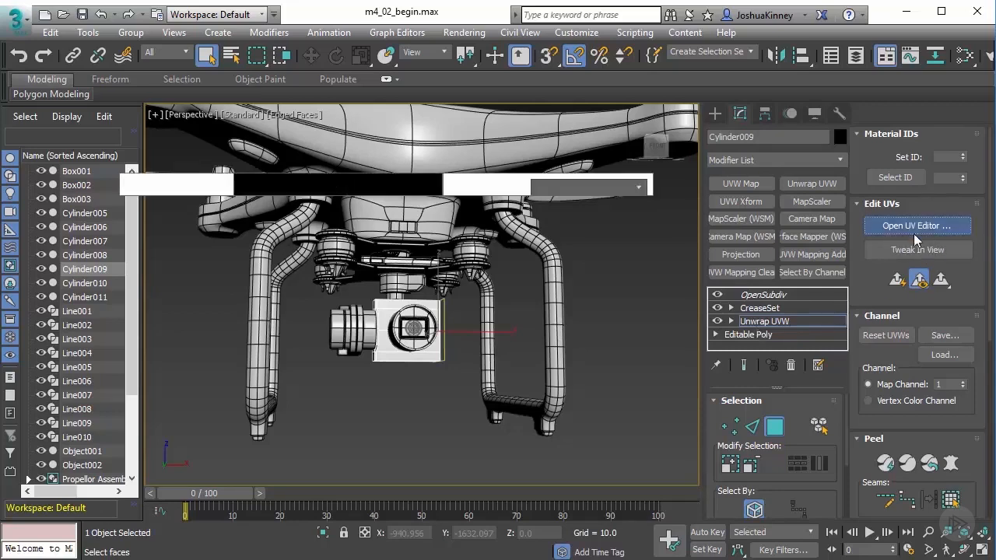
Step: Flatten-map Cylinder009's UVs over the colour checker texture and close the UV editor
{"action": "left_click", "coordinate": [917, 226]}
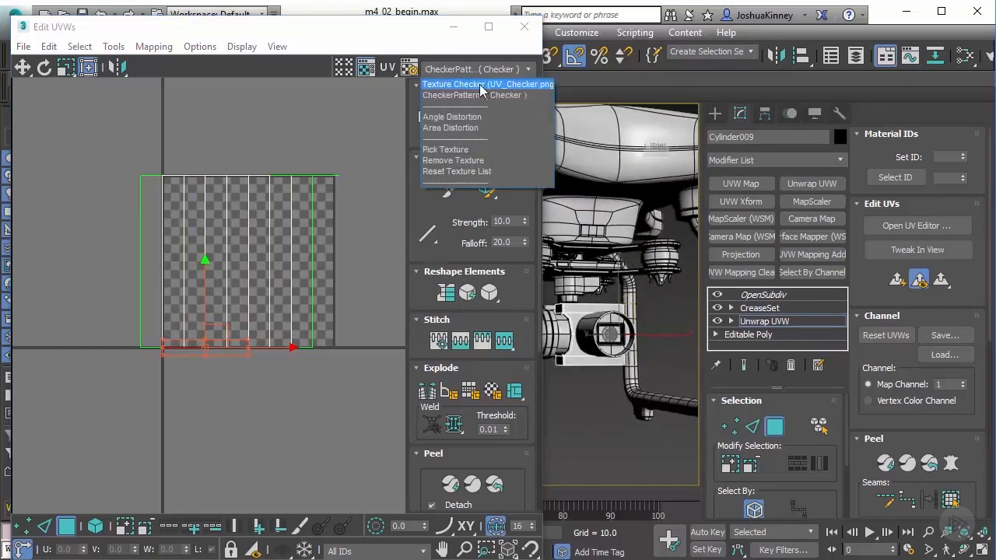
{"action": "left_click", "coordinate": [482, 84]}
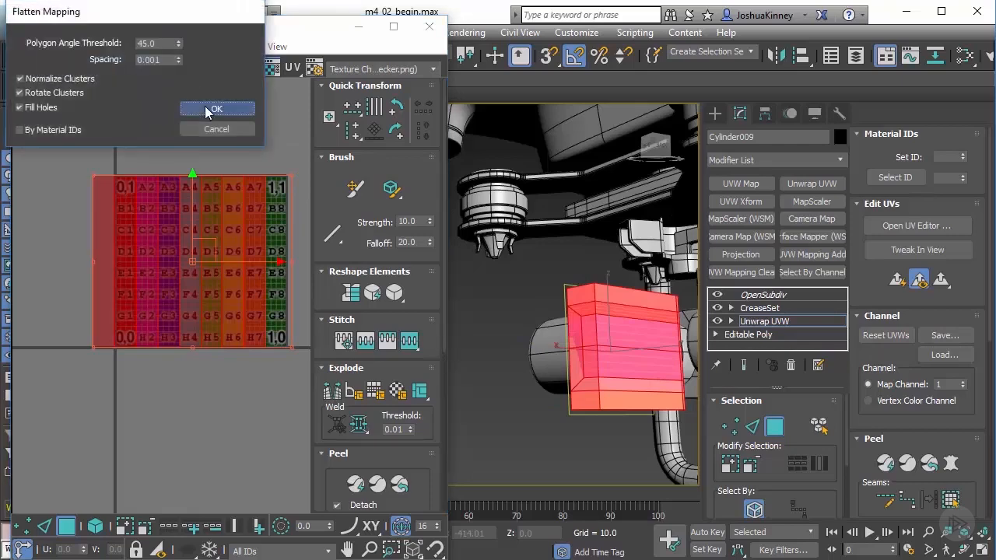
{"action": "left_click", "coordinate": [216, 108]}
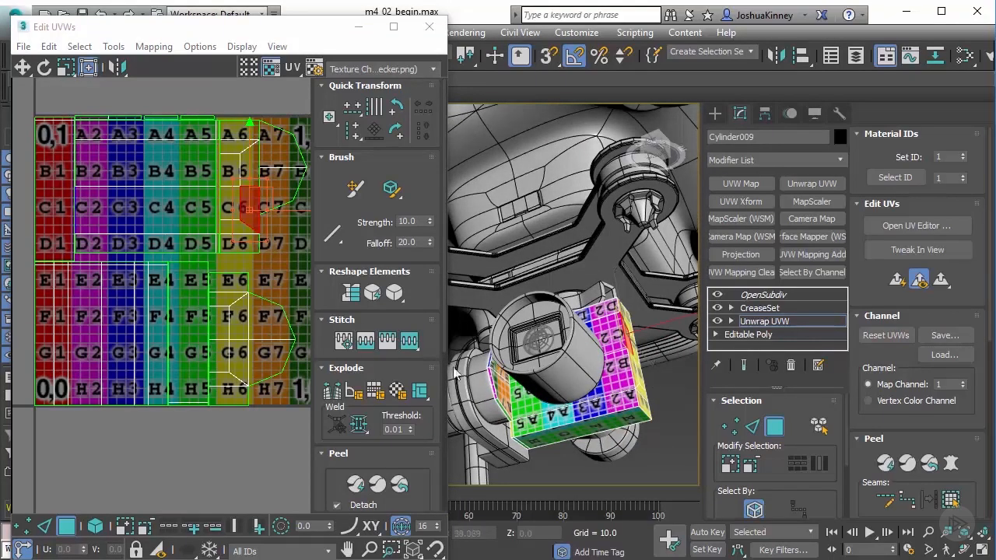
{"action": "left_click", "coordinate": [430, 25]}
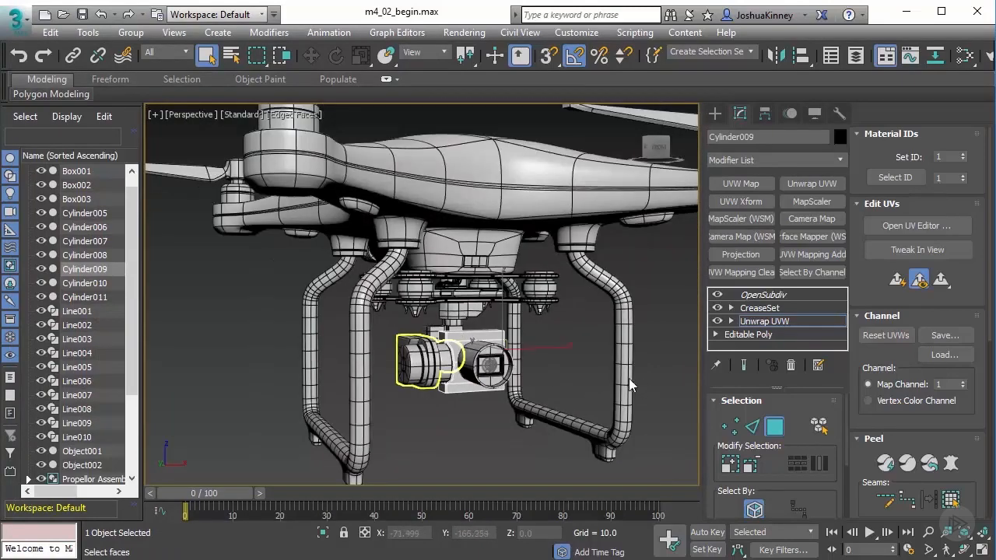
{"action": "mouse_move", "coordinate": [514, 403]}
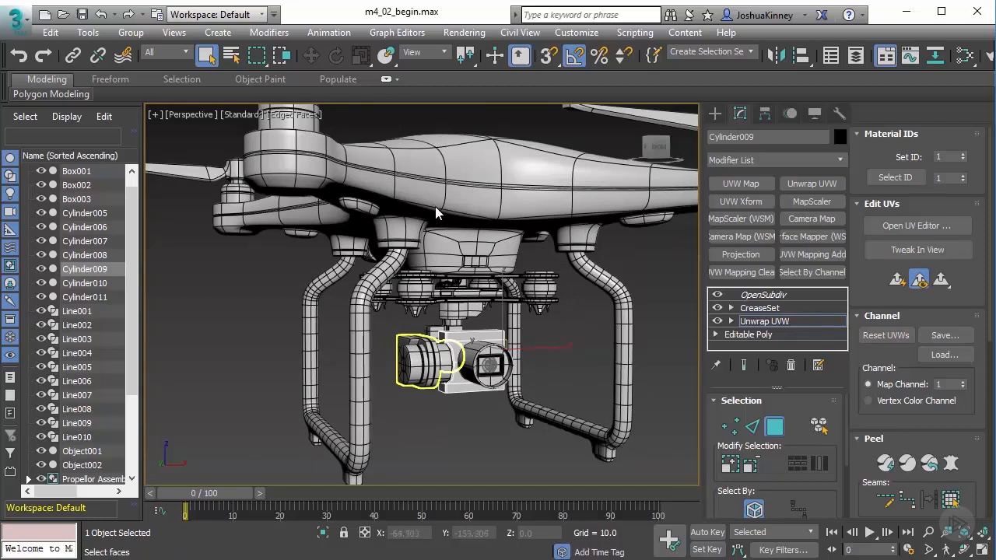
{"action": "mouse_move", "coordinate": [428, 217]}
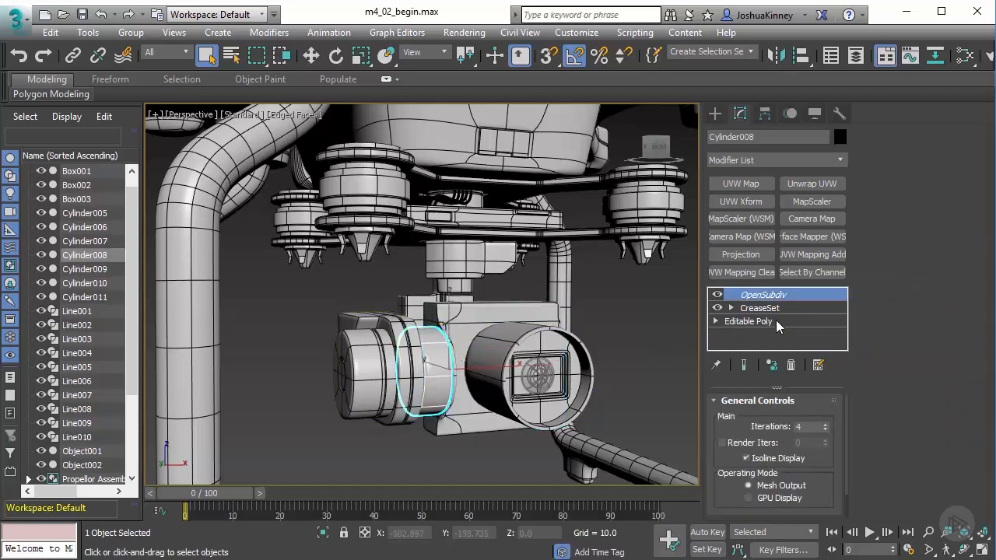
Step: Give Cylinder008 an Unwrap UVW modifier, flatten-map its UVs into islands, and close the editor
{"action": "left_click", "coordinate": [747, 321]}
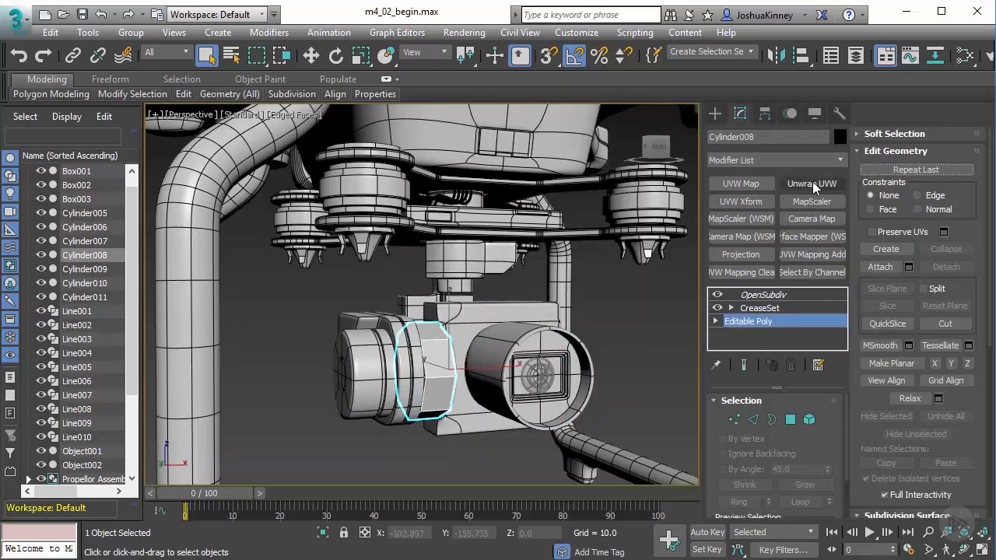
{"action": "left_click", "coordinate": [812, 184]}
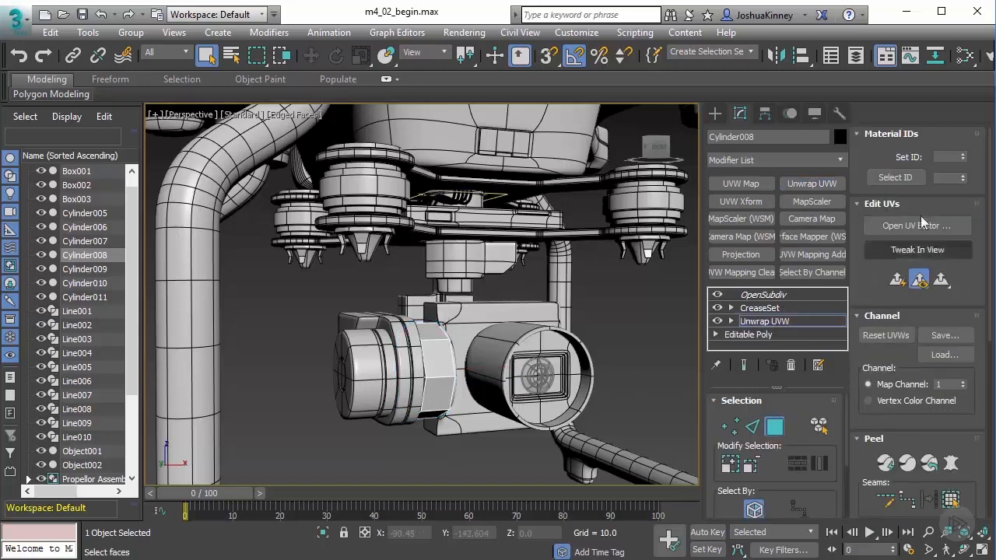
{"action": "left_click", "coordinate": [917, 226]}
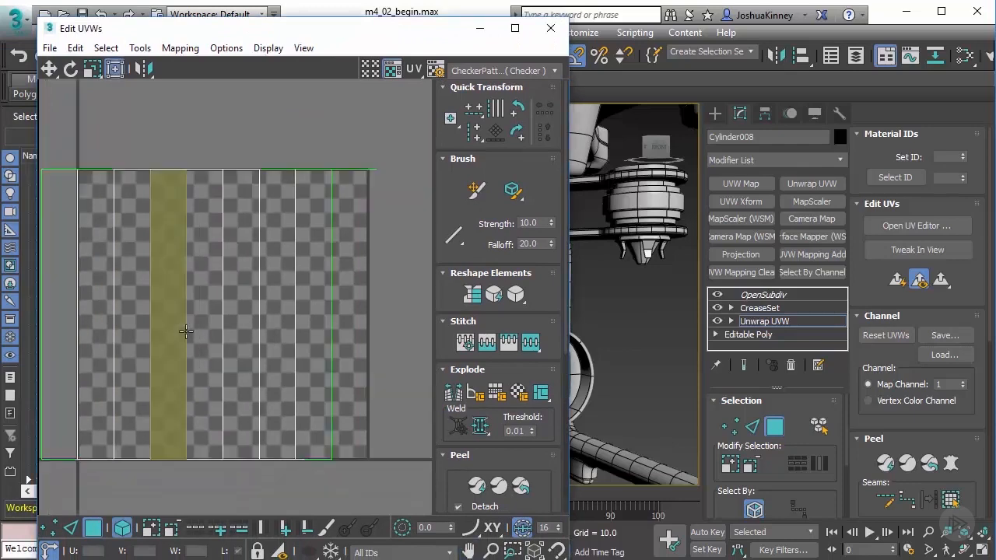
{"action": "left_click", "coordinate": [181, 47]}
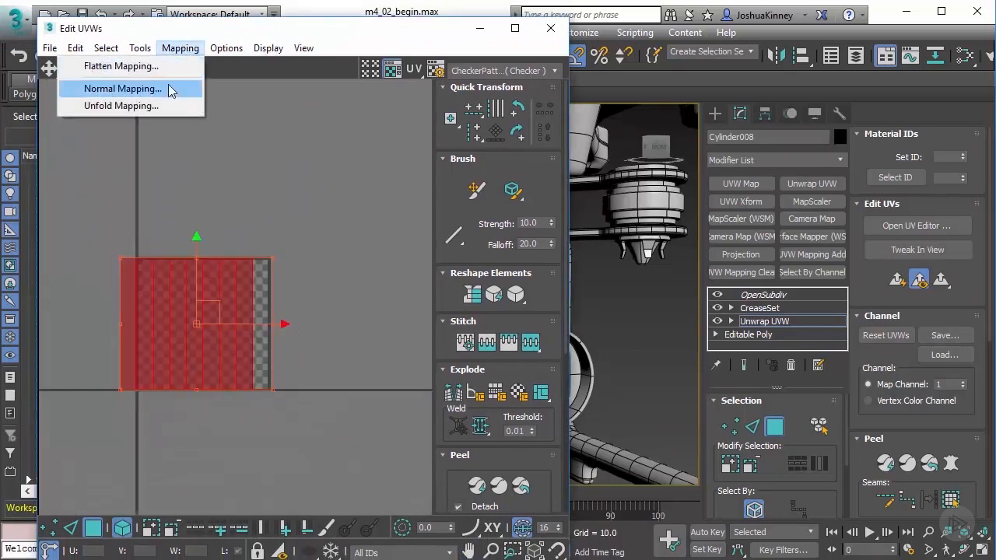
{"action": "left_click", "coordinate": [121, 87]}
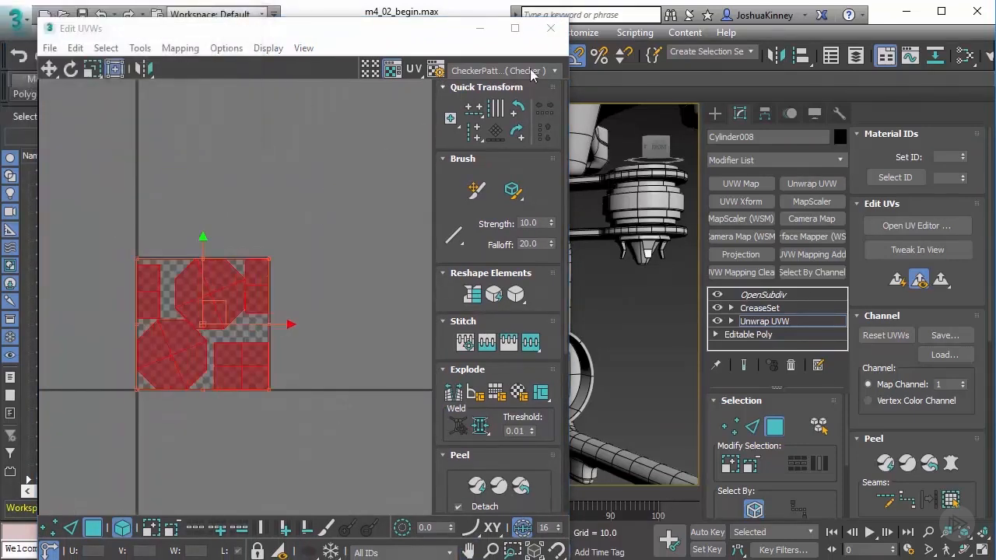
{"action": "left_click", "coordinate": [551, 28]}
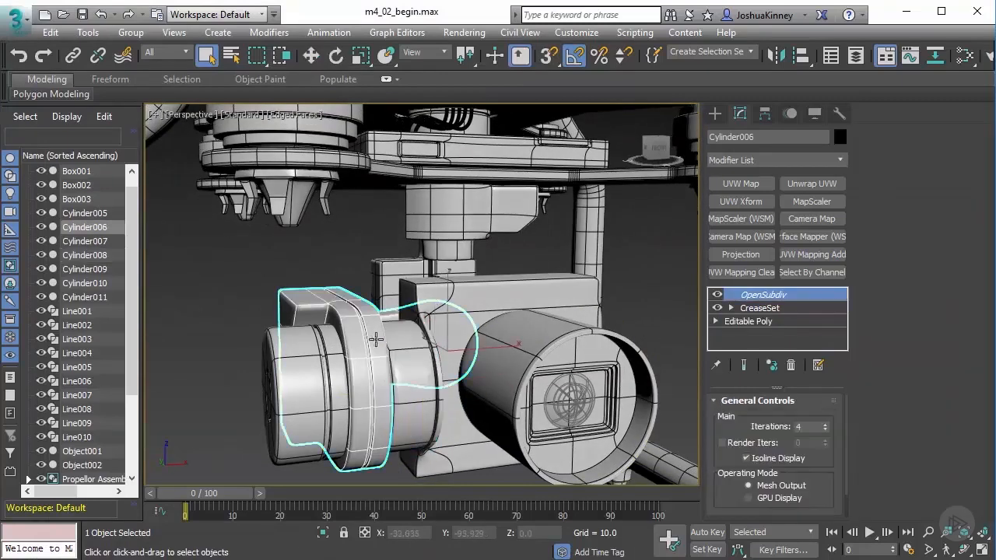
Step: Give Cylinder006 an Unwrap UVW modifier and open its UV editor
{"action": "left_click", "coordinate": [747, 321]}
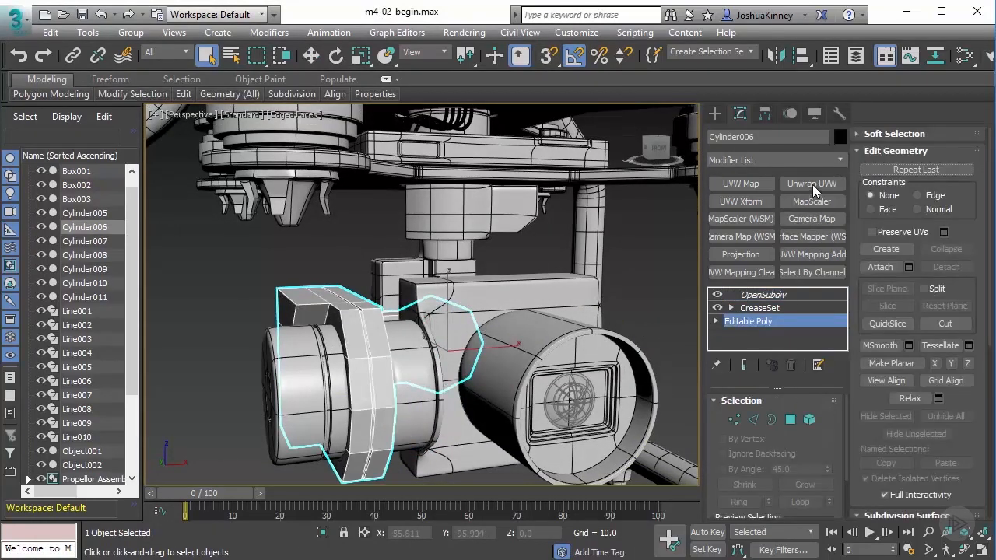
{"action": "left_click", "coordinate": [812, 183]}
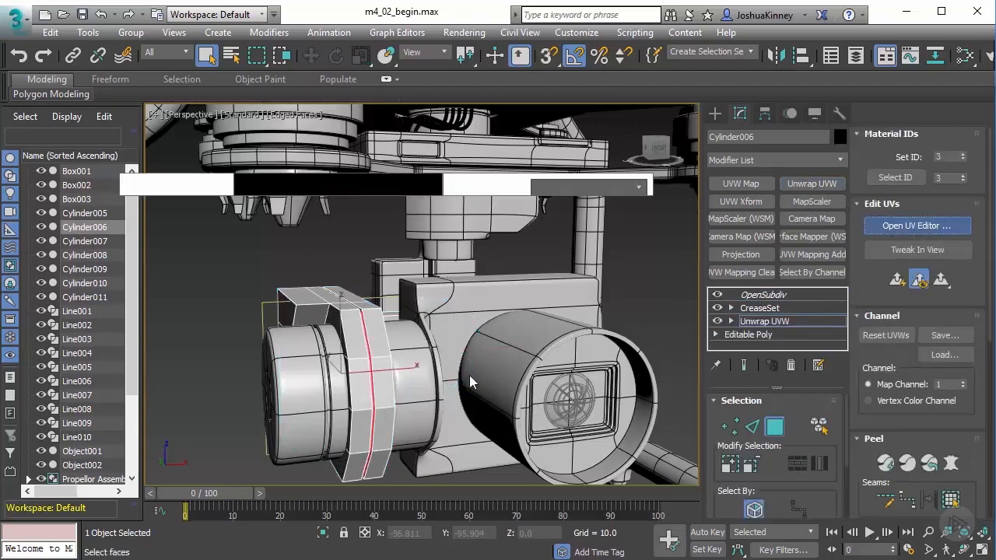
{"action": "left_click", "coordinate": [917, 226]}
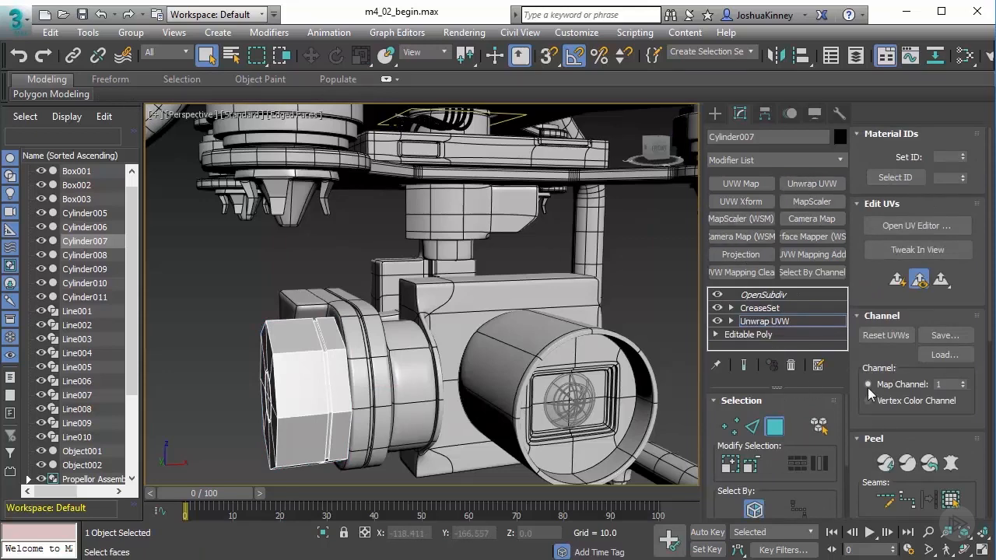
Step: Flatten-map Cylinder007's UVs into checkered islands and close the editor
{"action": "left_click", "coordinate": [919, 226]}
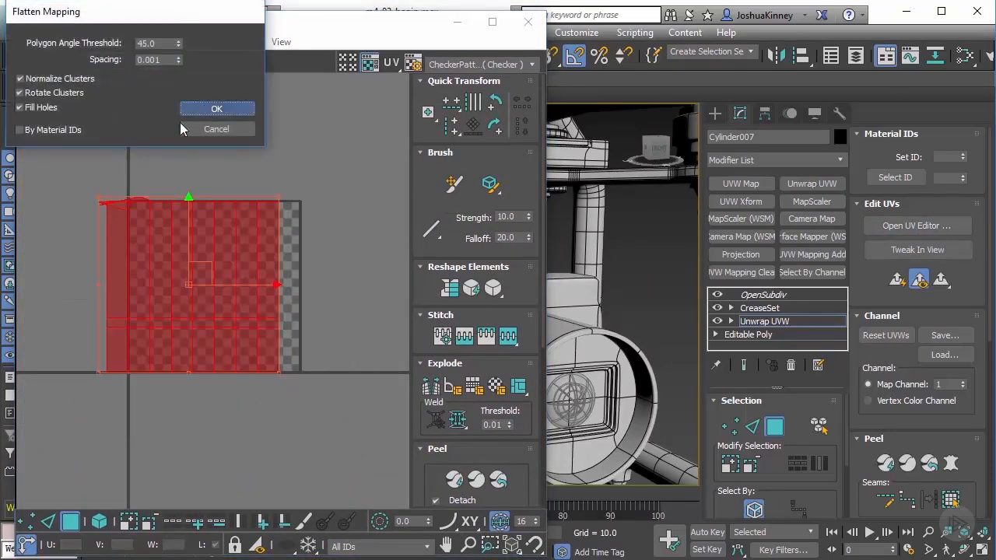
{"action": "left_click", "coordinate": [216, 109]}
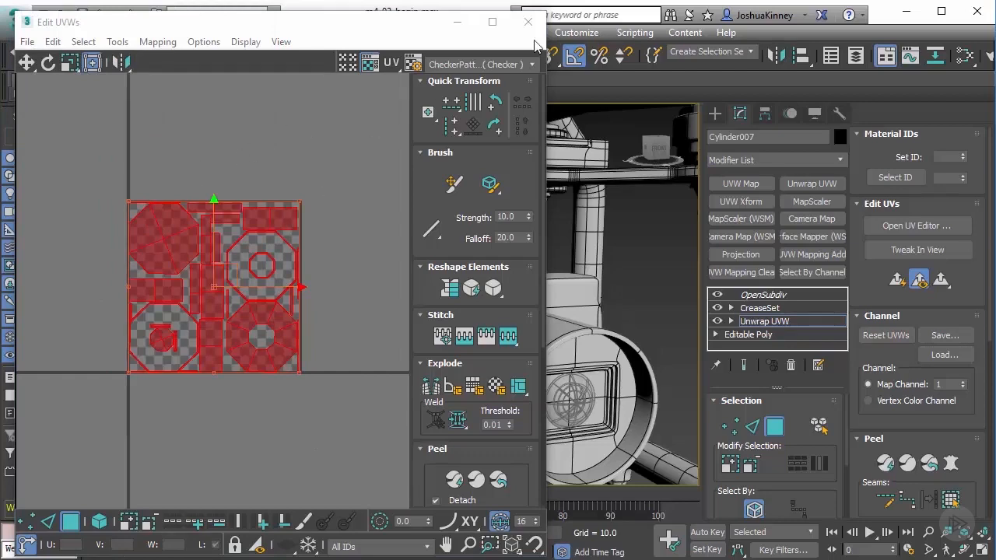
{"action": "left_click", "coordinate": [527, 22]}
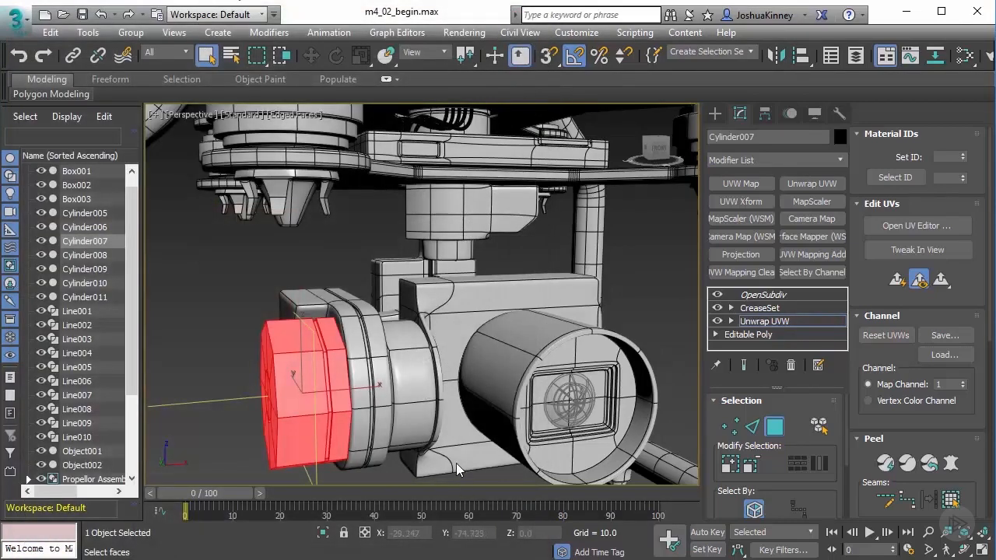
{"action": "mouse_move", "coordinate": [809, 320]}
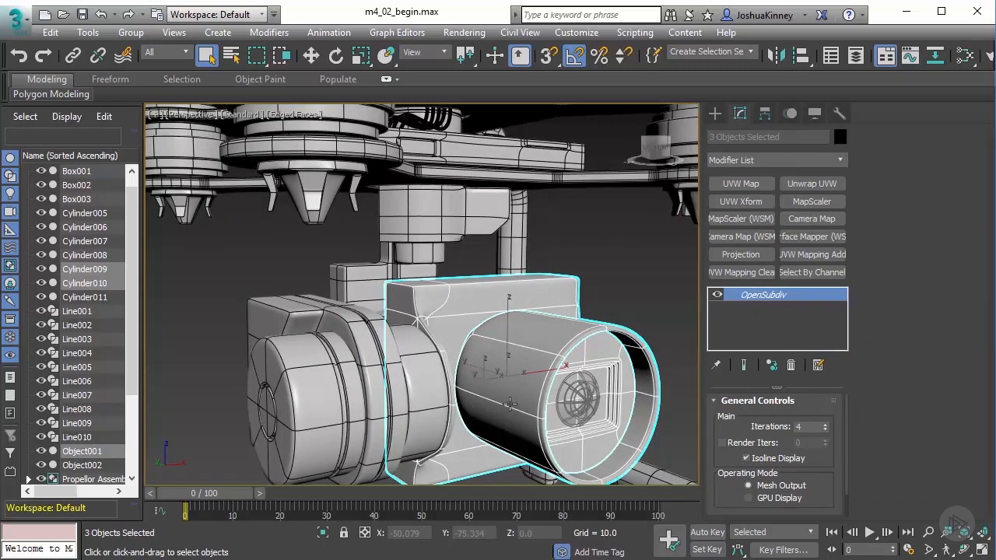
{"action": "mouse_move", "coordinate": [545, 382]}
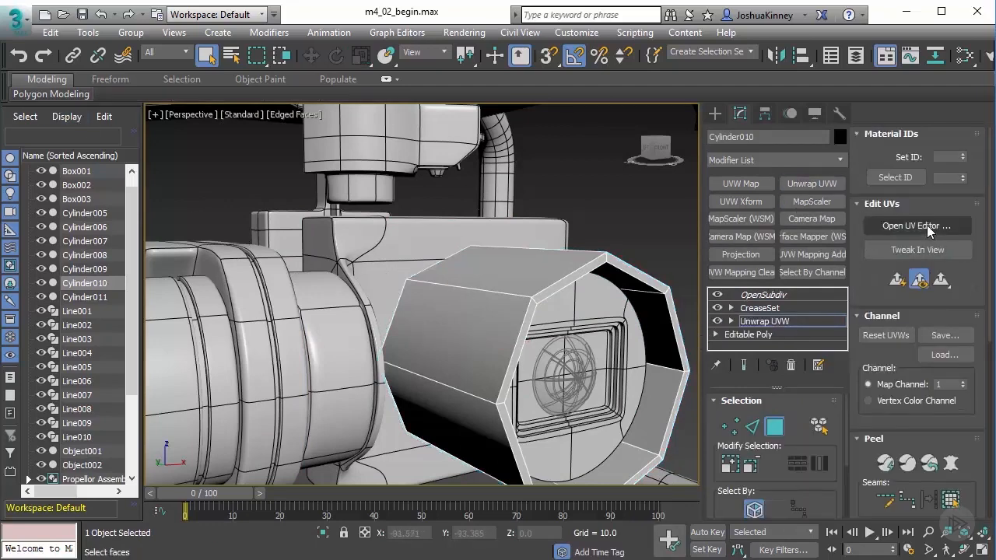
Step: Flatten-map Cylinder010's UVs into checkered islands and close the UV editor
{"action": "left_click", "coordinate": [917, 226]}
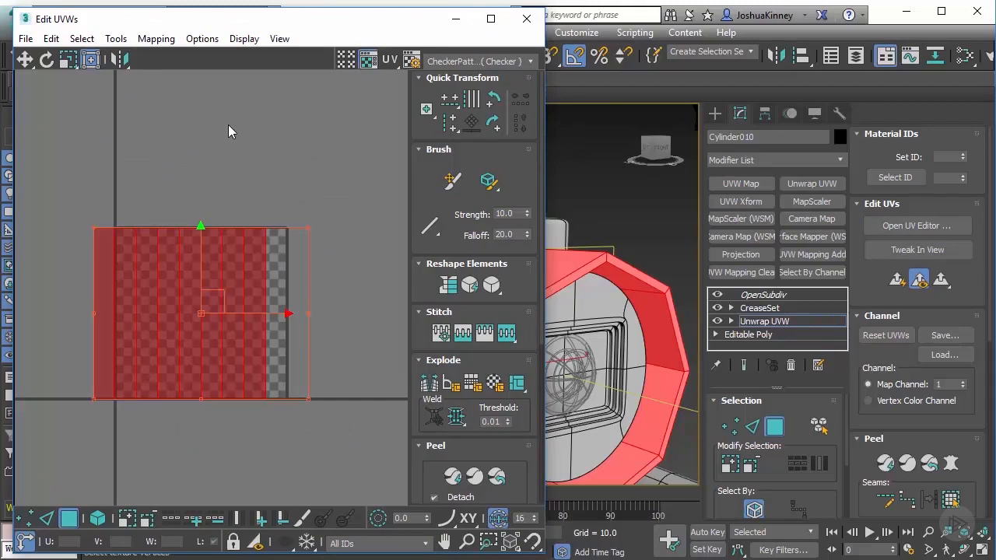
{"action": "mouse_move", "coordinate": [155, 37]}
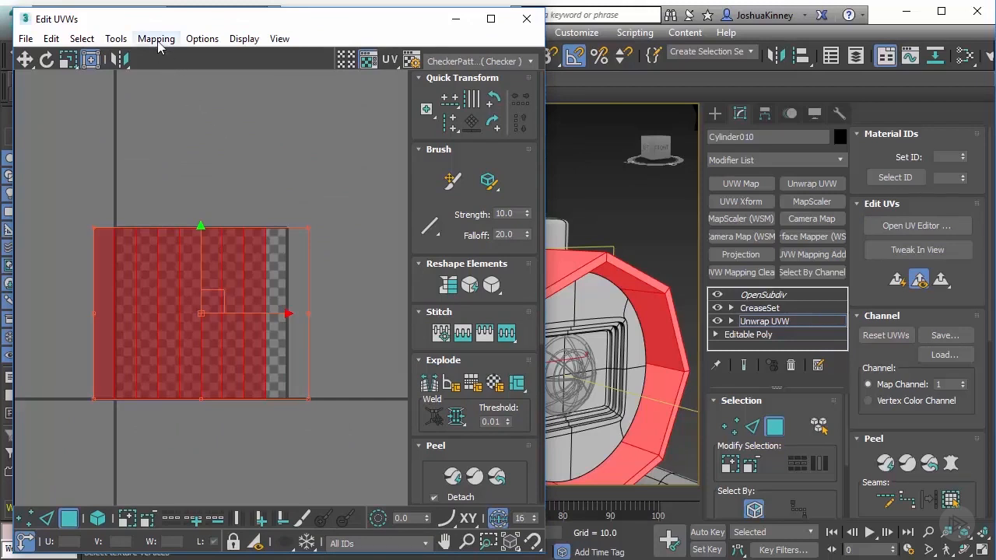
{"action": "left_click", "coordinate": [156, 38]}
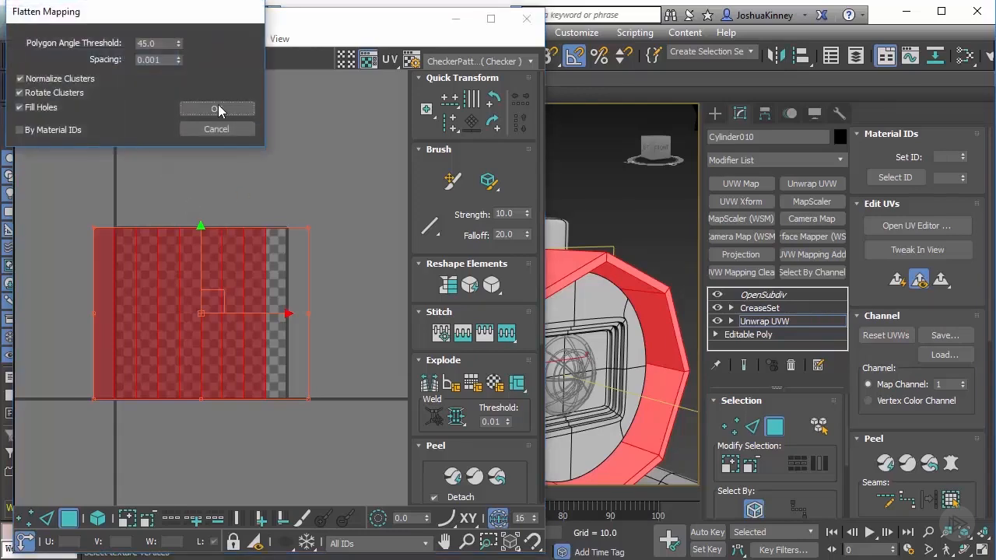
{"action": "left_click", "coordinate": [216, 109]}
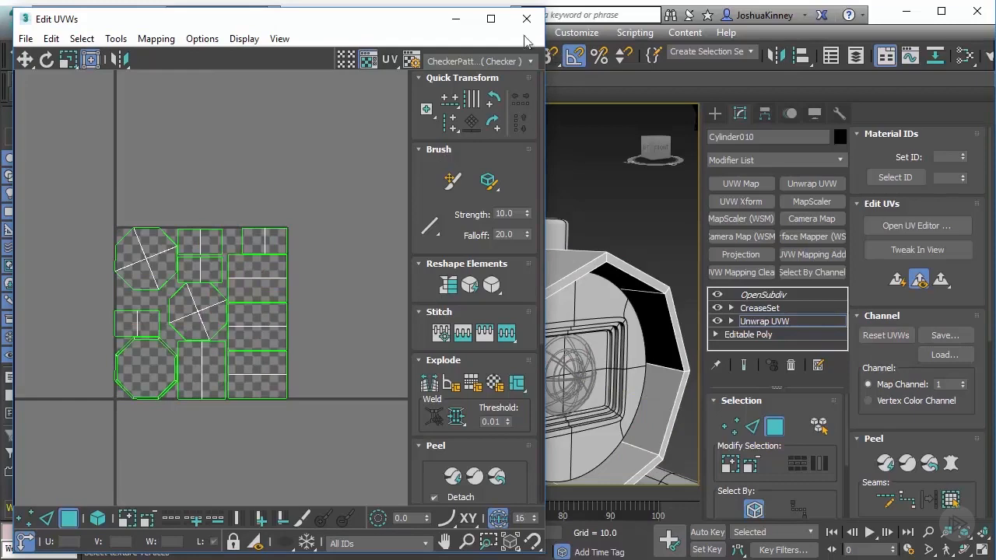
{"action": "left_click", "coordinate": [526, 19]}
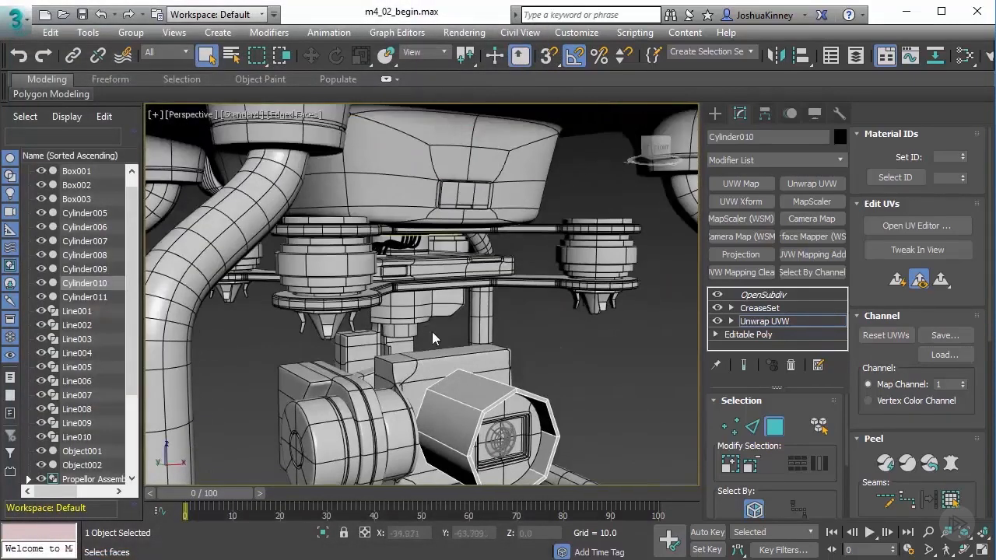